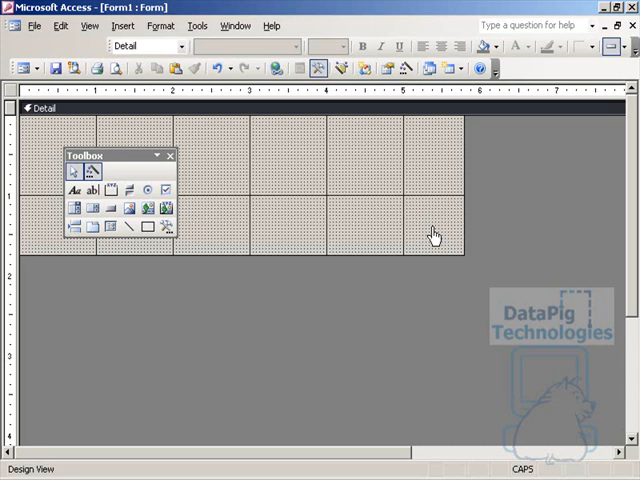
{"action": "mouse_move", "coordinate": [188, 208]}
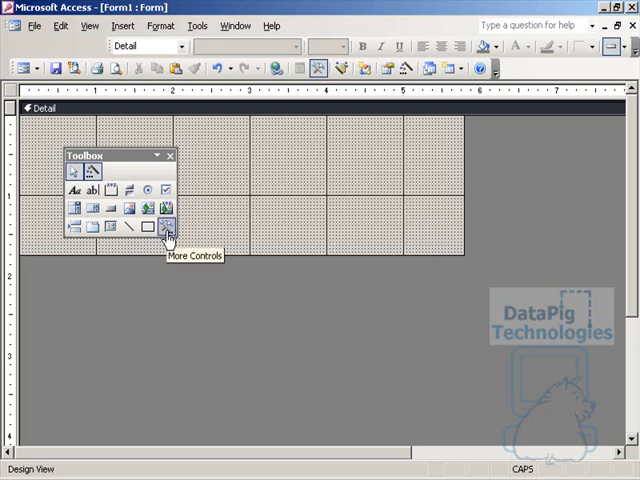
Step: Show the More Controls list of extra ActiveX controls from the Toolbox
{"action": "left_click", "coordinate": [166, 228]}
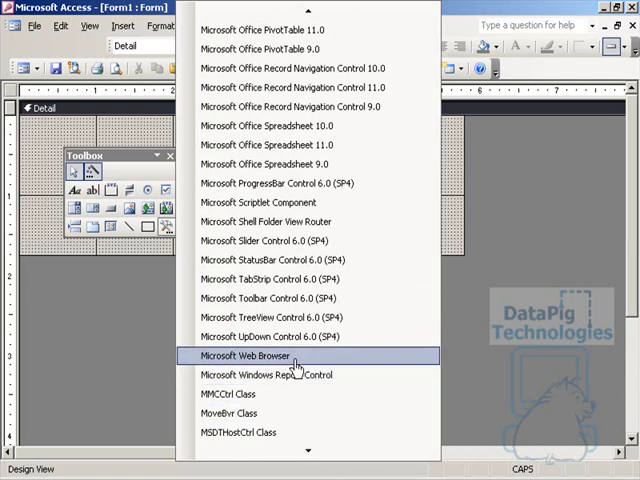
Step: Place a Microsoft Web Browser control and drag it to the Detail section's top-left
{"action": "left_click", "coordinate": [264, 356]}
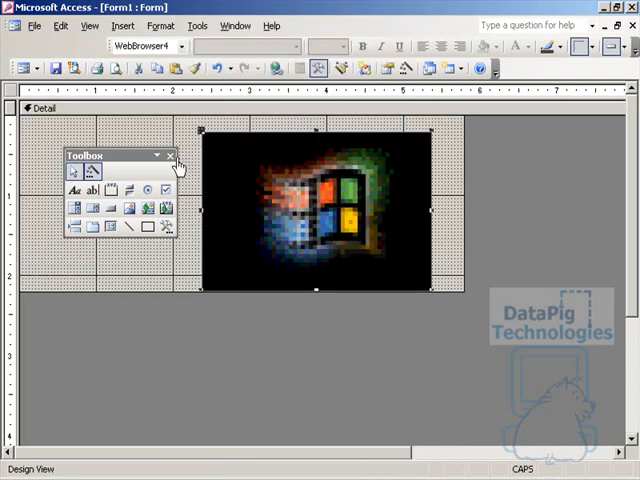
{"action": "left_click", "coordinate": [174, 156]}
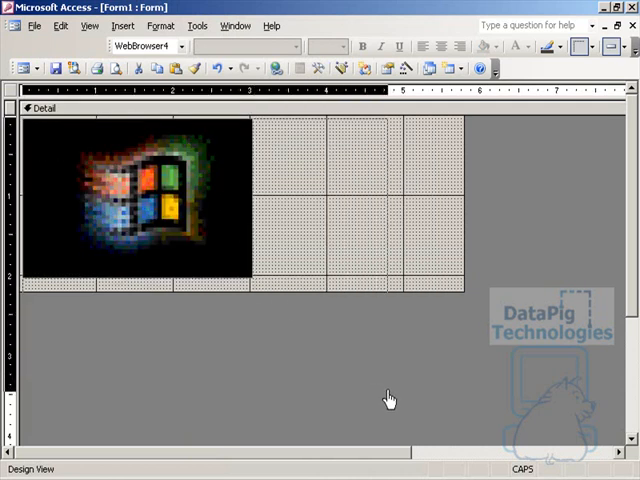
{"action": "left_click_drag", "start_coordinate": [252, 290], "coordinate": [388, 404]}
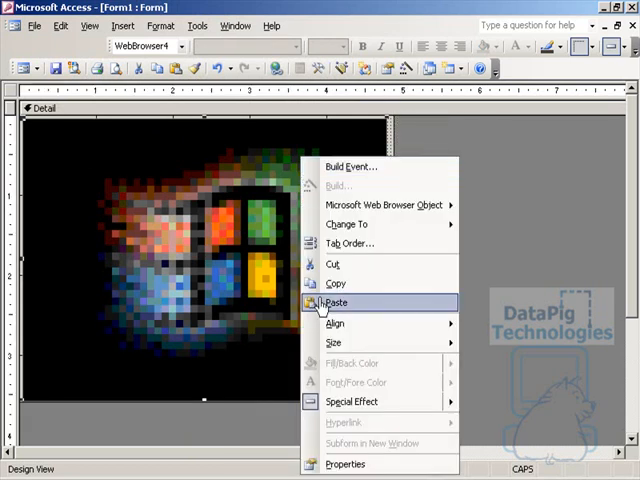
{"action": "mouse_move", "coordinate": [344, 464]}
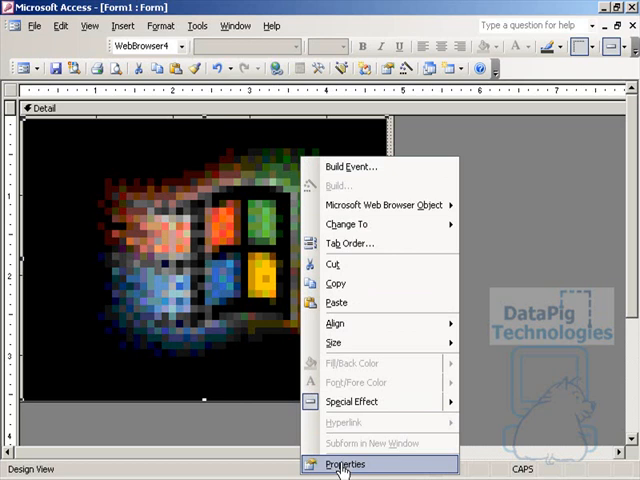
Step: Name the browser control QBROWSER in its property sheet and enlarge it
{"action": "left_click", "coordinate": [344, 464]}
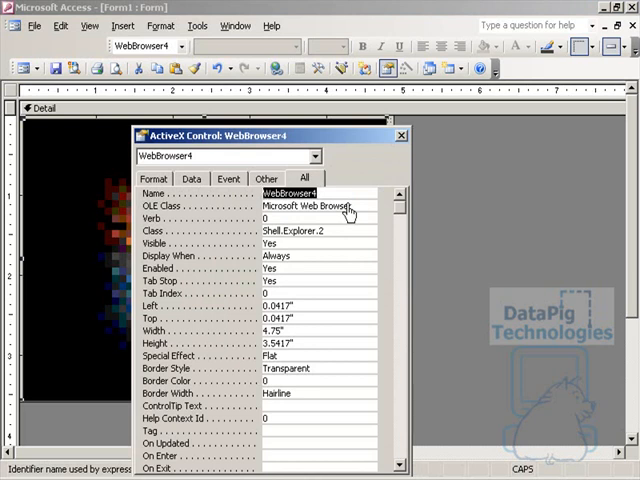
{"action": "type", "text": "QBROWSER"}
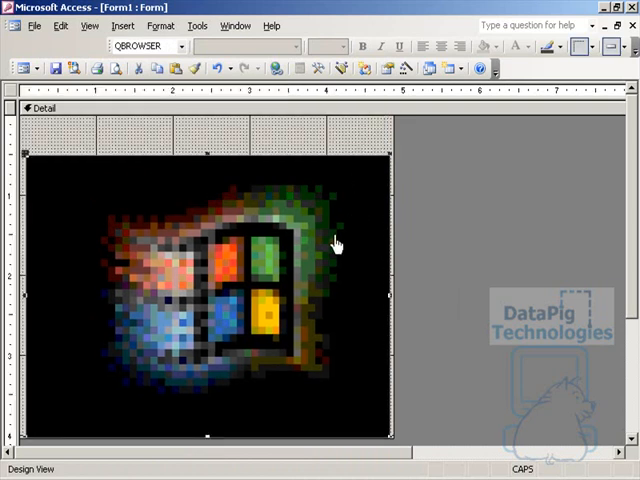
{"action": "mouse_move", "coordinate": [338, 252]}
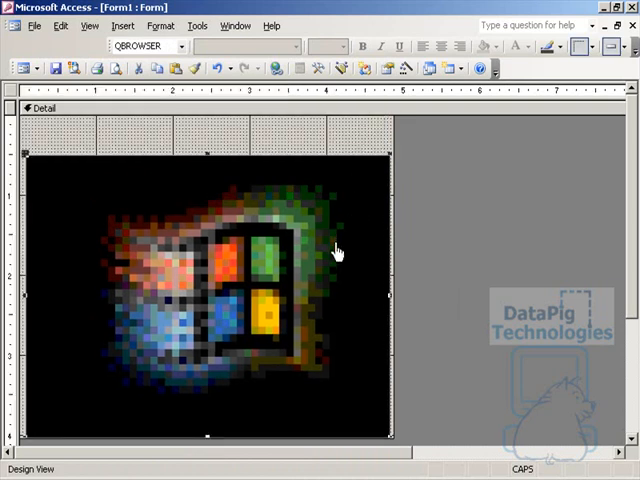
{"action": "mouse_move", "coordinate": [338, 208]}
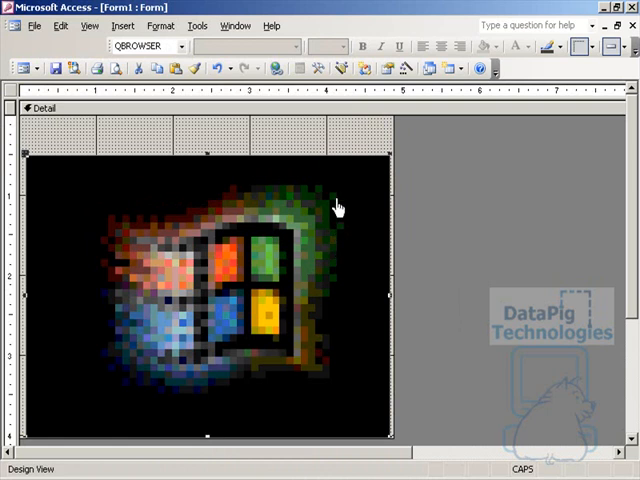
{"action": "mouse_move", "coordinate": [340, 150]}
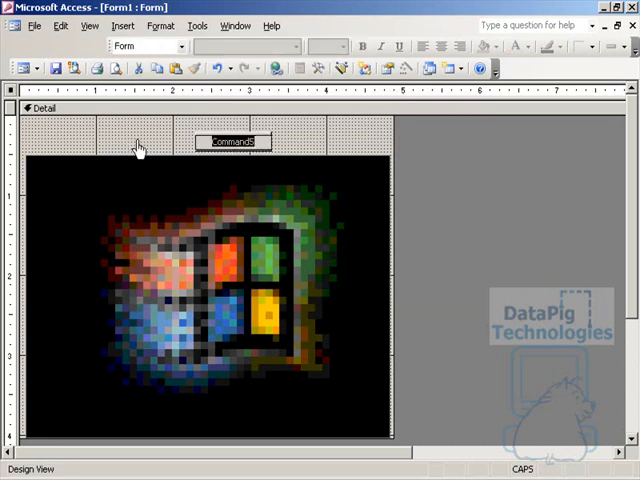
Step: Add a GO command button above the browser and show its Event properties
{"action": "left_click", "coordinate": [232, 140]}
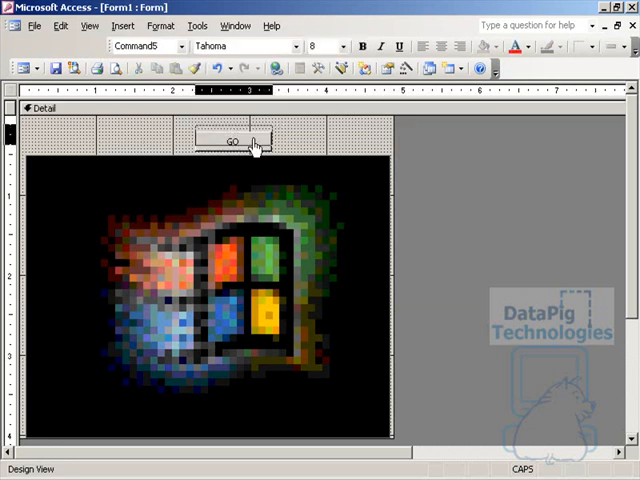
{"action": "double_click", "coordinate": [232, 140]}
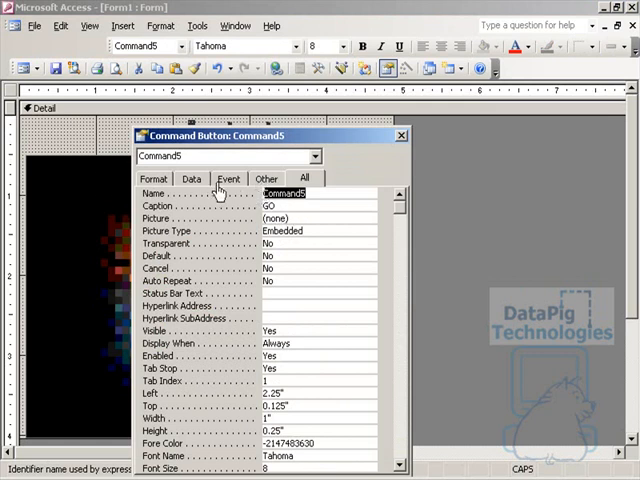
{"action": "left_click", "coordinate": [228, 178]}
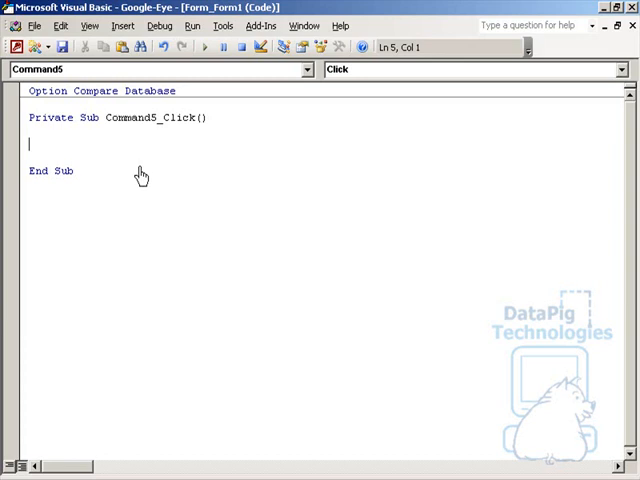
{"action": "type", "text": "me."}
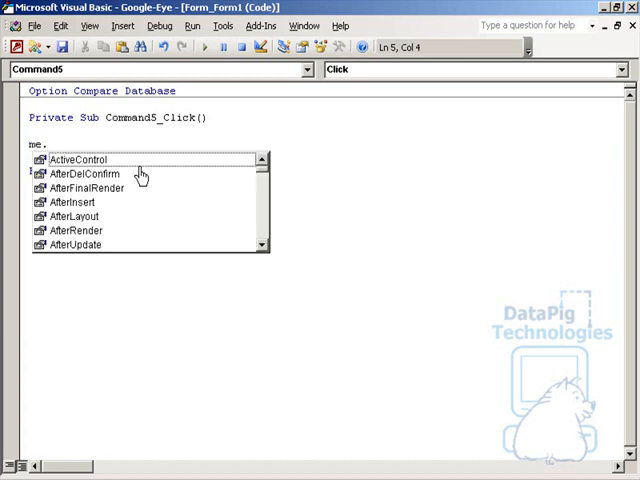
{"action": "type", "text": "Qbrowser.nam"}
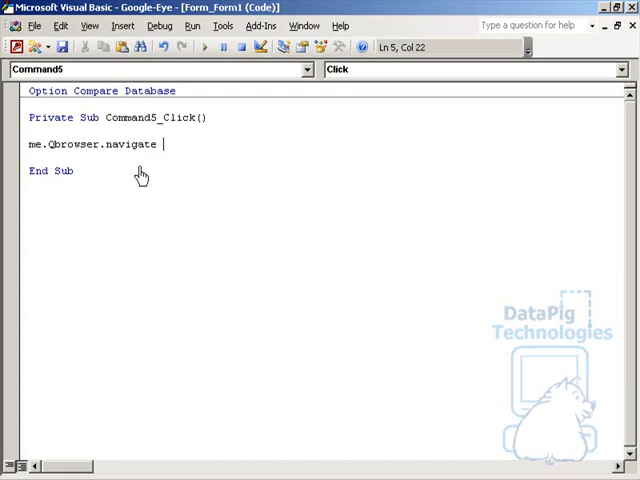
{"action": "type", "text": "\""}
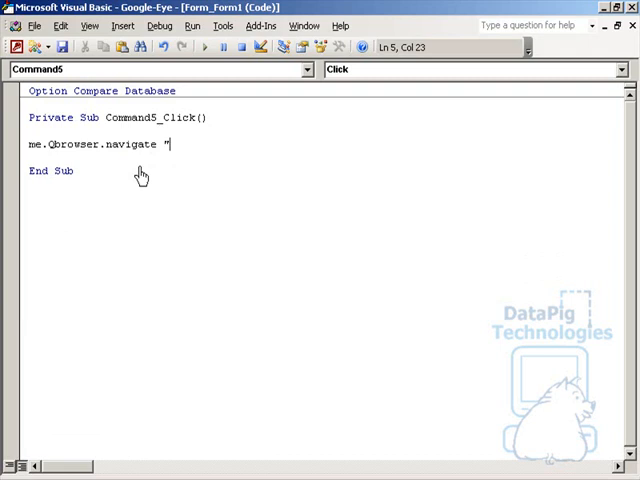
{"action": "type", "text": "ht"}
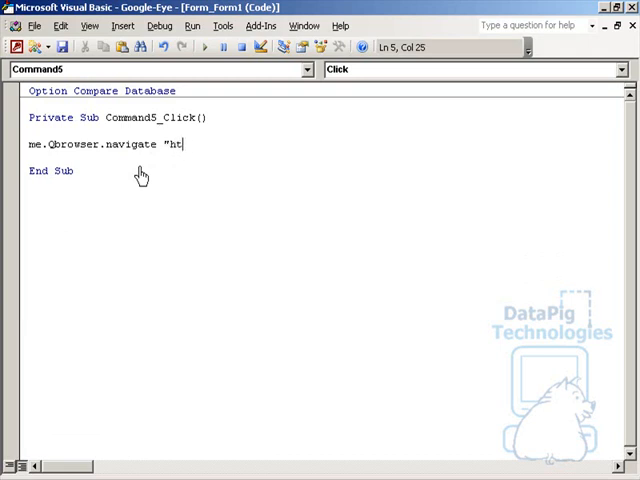
{"action": "type", "text": "tp:"}
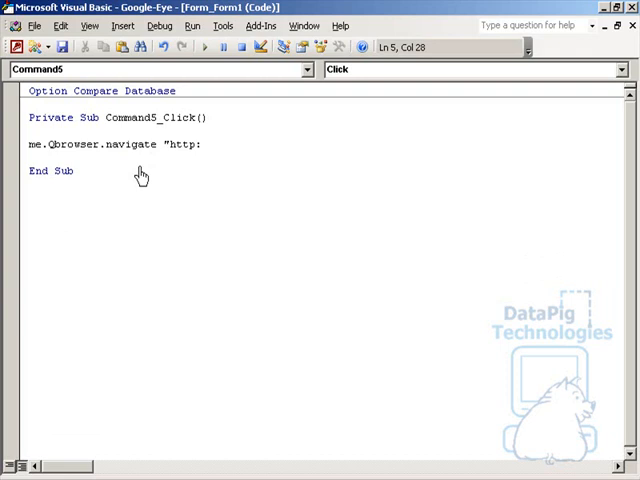
{"action": "type", "text": "\\\\www.datapigtechnologies.com\""}
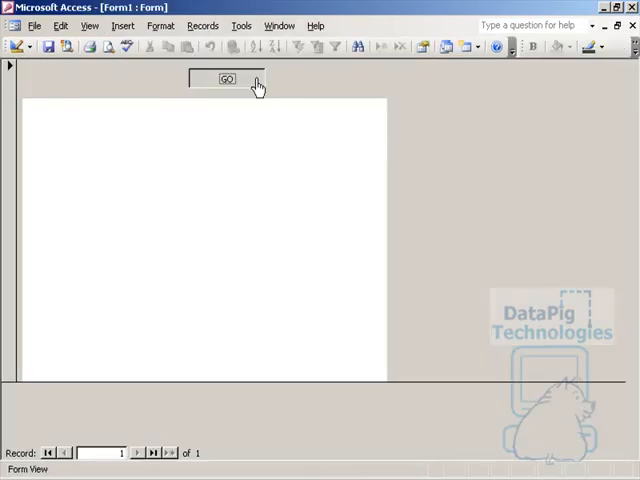
Step: Click GO in Form View to load the DataPig website into the browser
{"action": "left_click", "coordinate": [224, 80]}
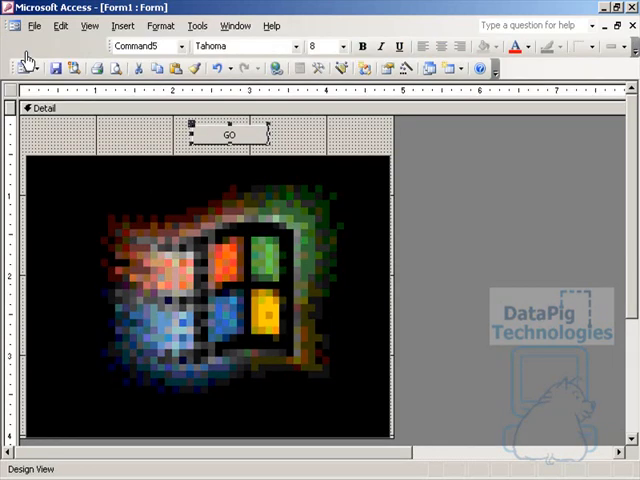
Step: Use Build Event on GO to reach its click code and select the address pointing at MB.HTM
{"action": "right_click", "coordinate": [228, 132]}
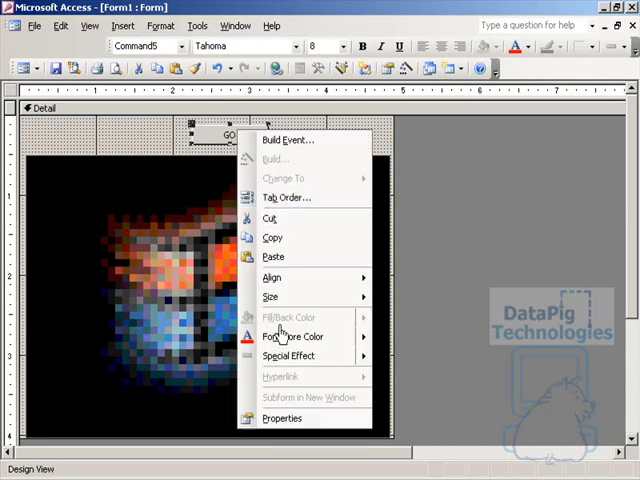
{"action": "left_click", "coordinate": [288, 140]}
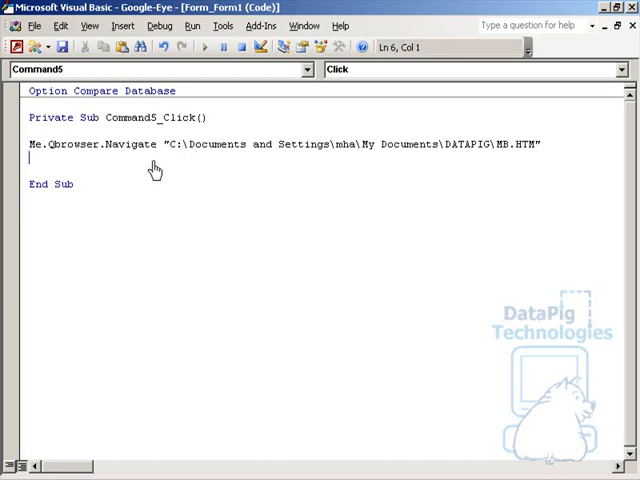
{"action": "mouse_move", "coordinate": [358, 156]}
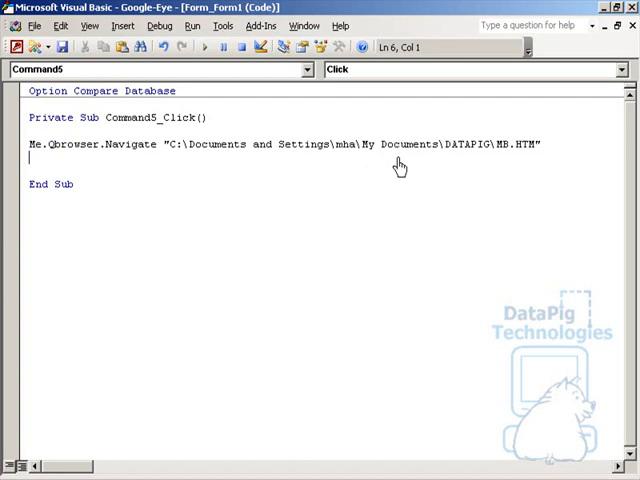
{"action": "left_click_drag", "start_coordinate": [168, 144], "coordinate": [400, 144]}
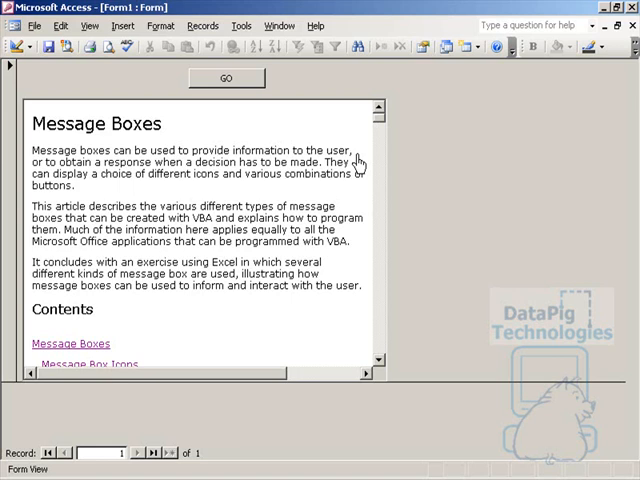
Step: Press GO so the embedded browser loads the local Message Boxes page
{"action": "left_click", "coordinate": [226, 78]}
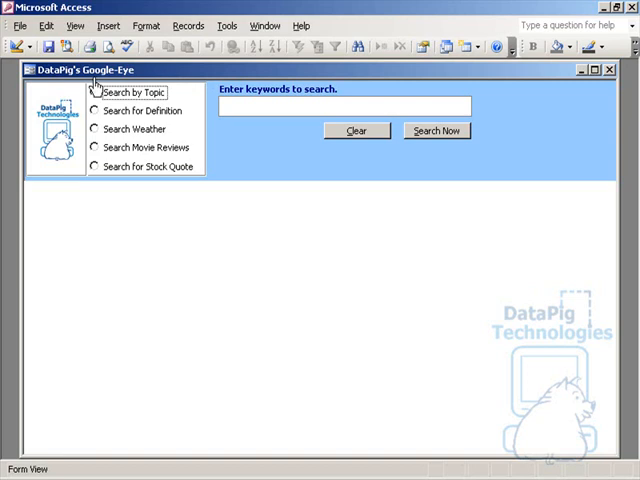
Step: Cycle the Google-Eye search options and leave Search For Definition selected
{"action": "left_click", "coordinate": [94, 92]}
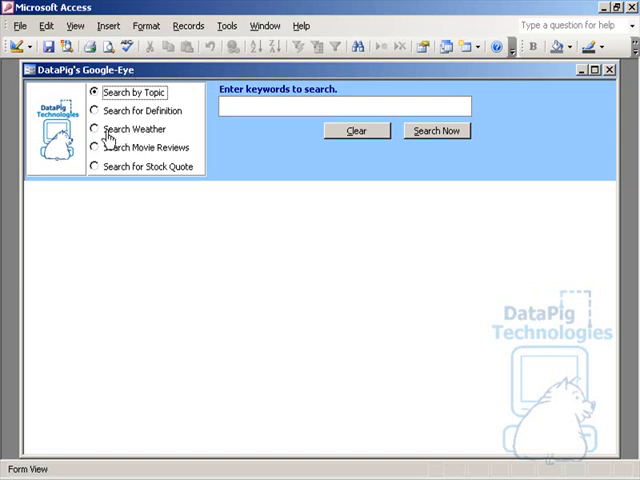
{"action": "left_click", "coordinate": [94, 110]}
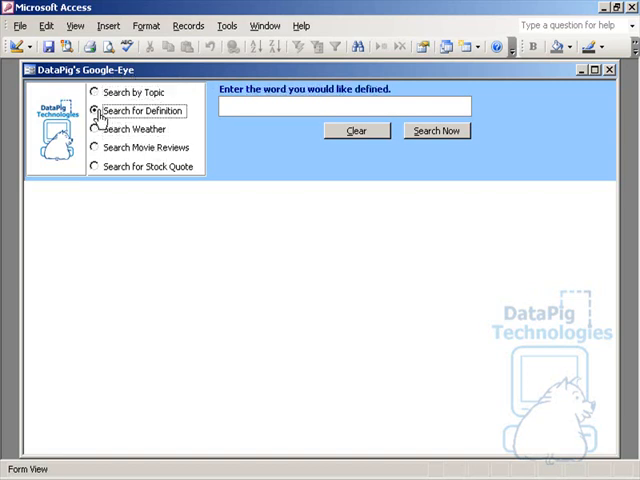
{"action": "left_click", "coordinate": [94, 148]}
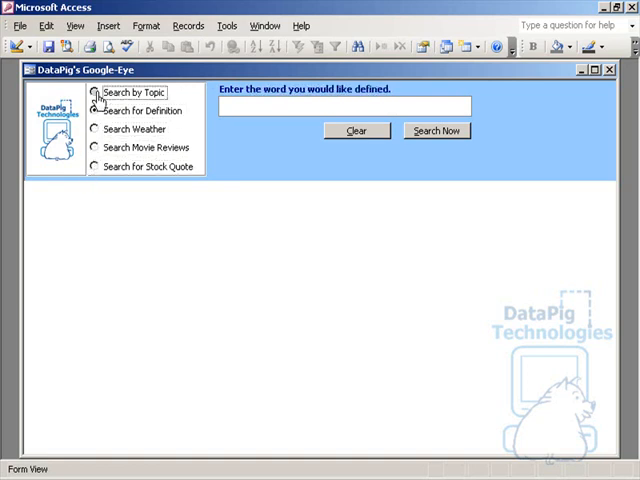
{"action": "left_click", "coordinate": [94, 110]}
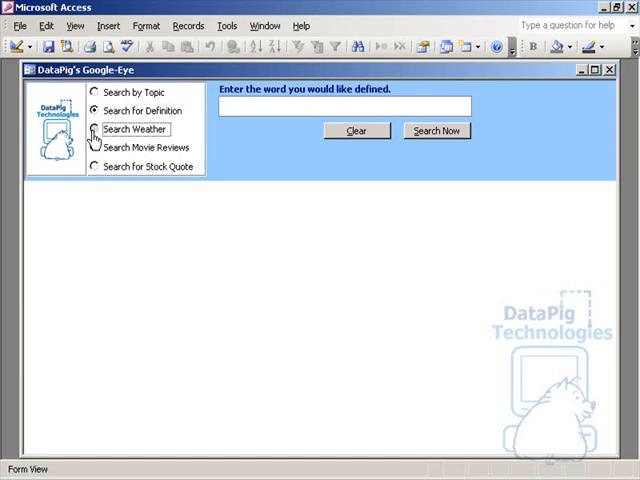
Step: Run a Search Weather query for tucson, then return to Search For Definition
{"action": "left_click", "coordinate": [92, 128]}
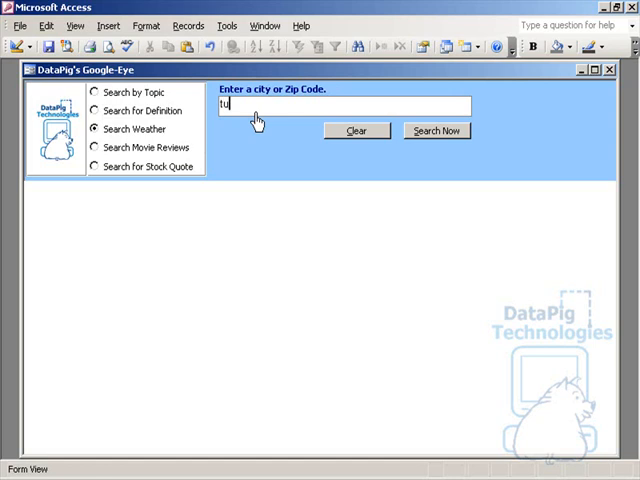
{"action": "type", "text": "cson"}
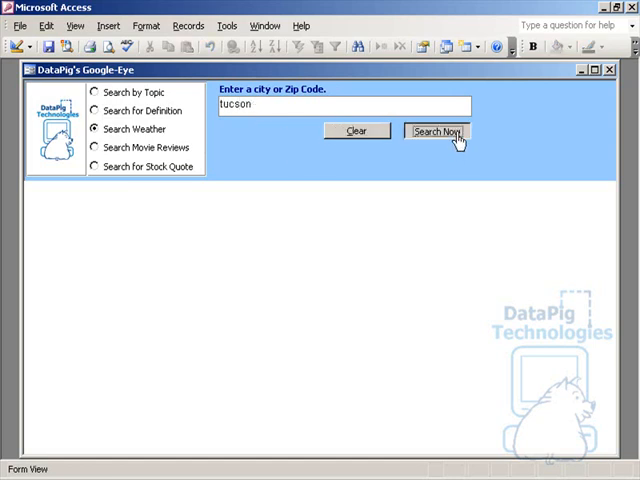
{"action": "left_click", "coordinate": [436, 132]}
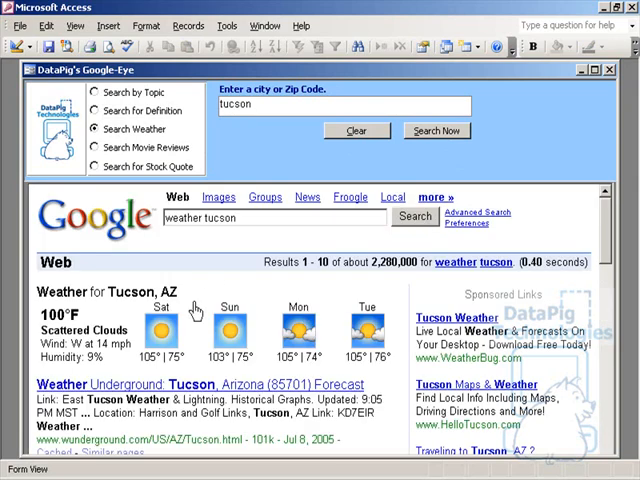
{"action": "mouse_move", "coordinate": [602, 228]}
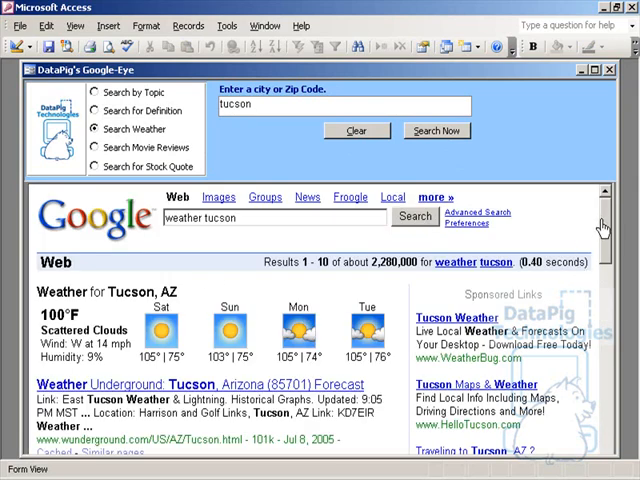
{"action": "mouse_move", "coordinate": [596, 228]}
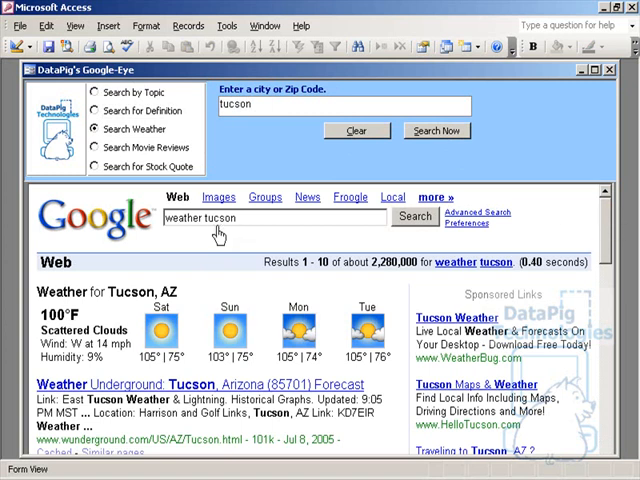
{"action": "mouse_move", "coordinate": [190, 228]}
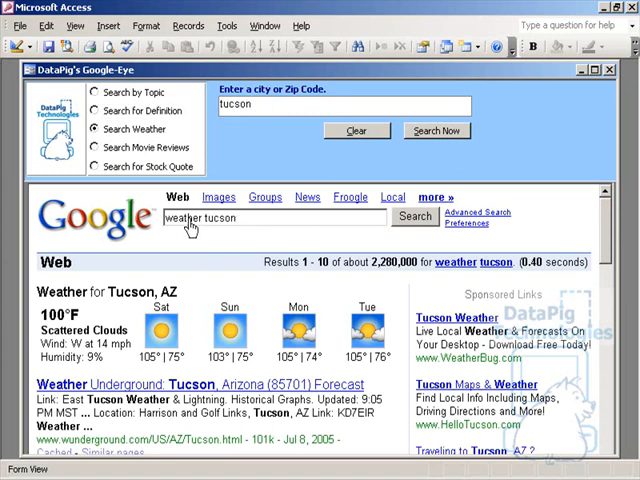
{"action": "mouse_move", "coordinate": [178, 312]}
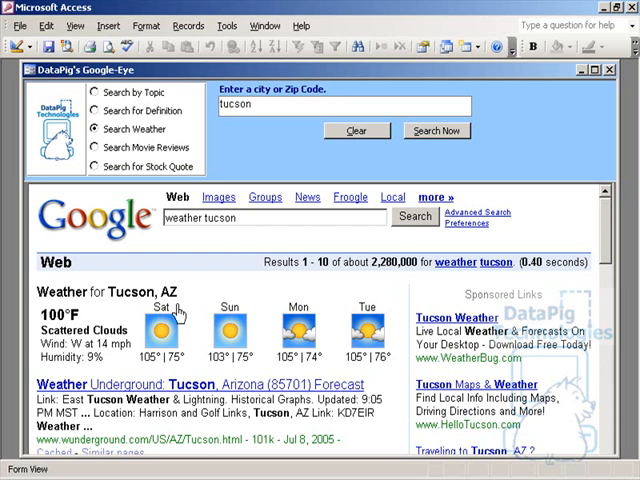
{"action": "left_click", "coordinate": [100, 110]}
{"action": "type", "text": "babar"}
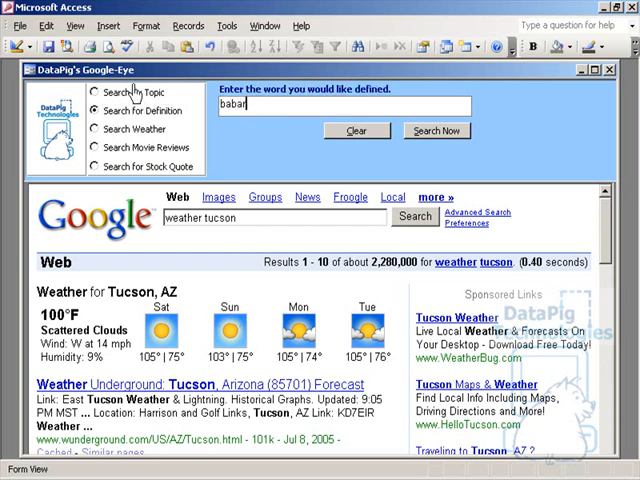
Step: Search Google-Eye for the definition of 'babar' so the results load on the form
{"action": "left_click", "coordinate": [436, 130]}
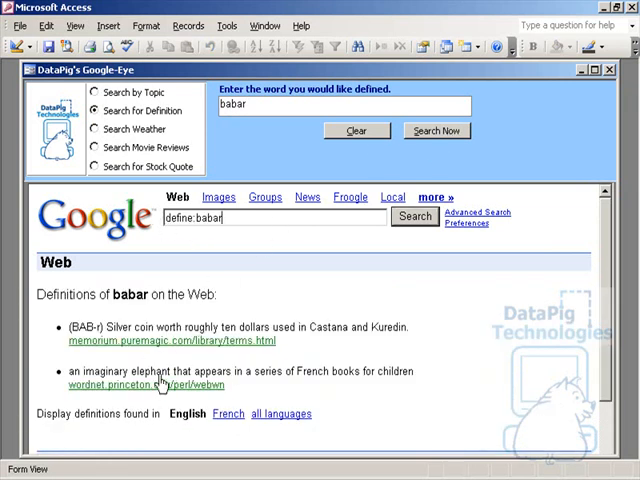
{"action": "mouse_move", "coordinate": [232, 372]}
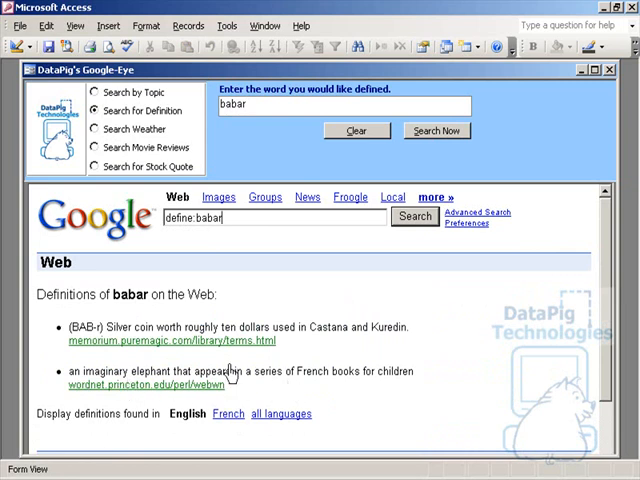